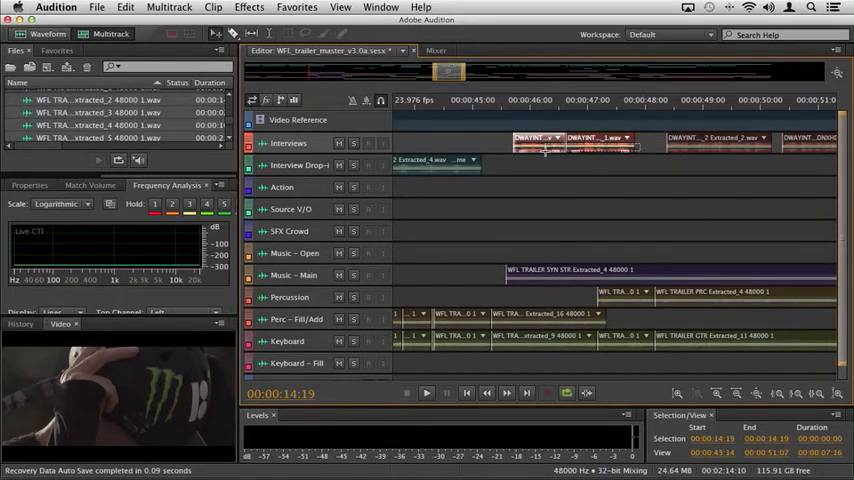
Step: Merge the selected adjacent clips on the Interviews track into one clip
right_click(555, 147)
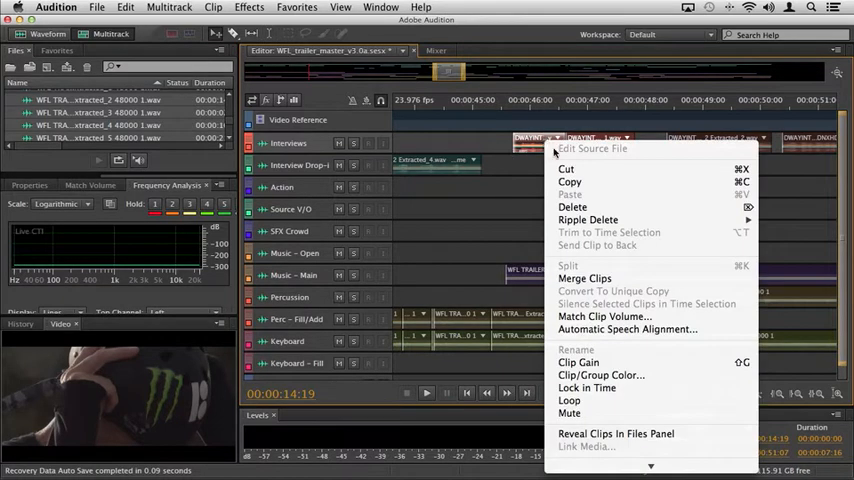
click(584, 278)
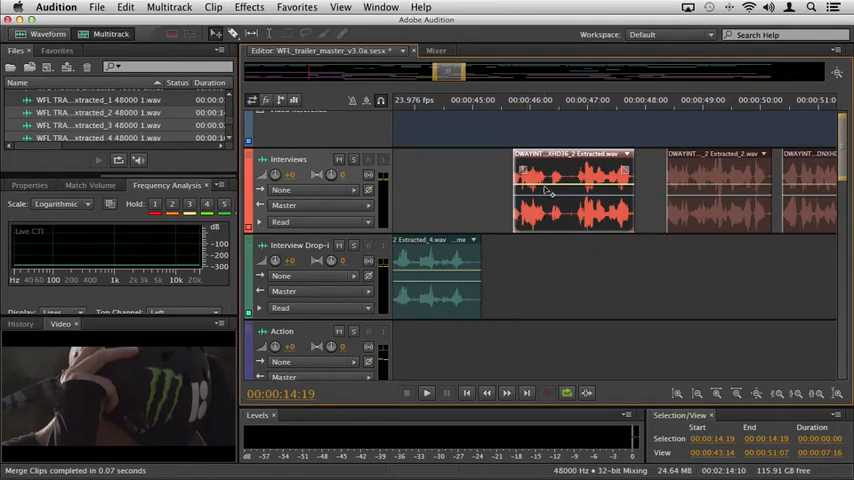
Step: Pull the merged interview clip's volume envelope down into a dip and set keyframes to Spline Curves
drag(545, 180, 550, 202)
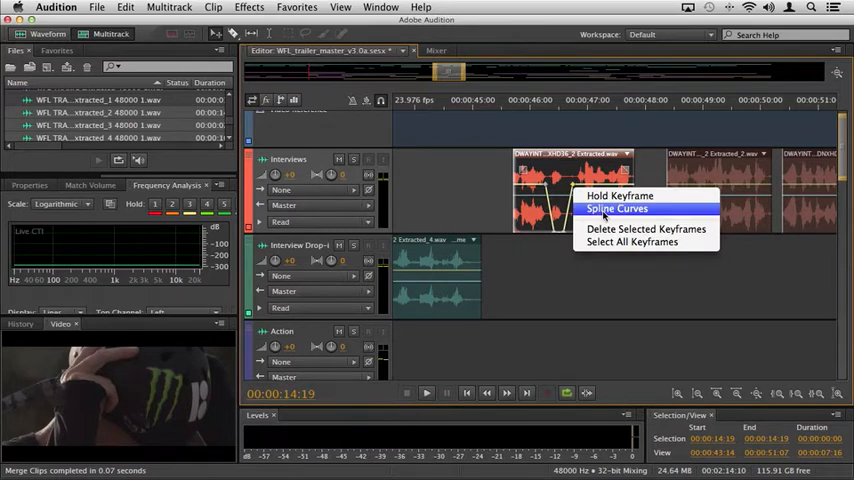
click(617, 208)
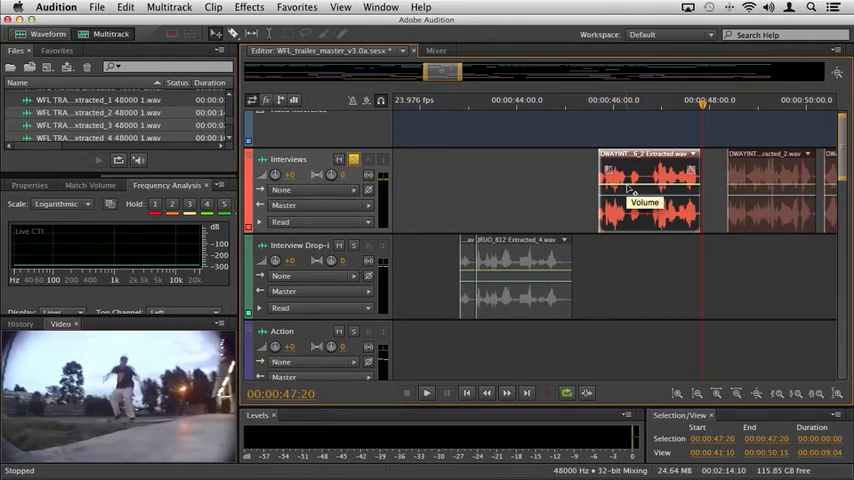
mouse_move(647, 235)
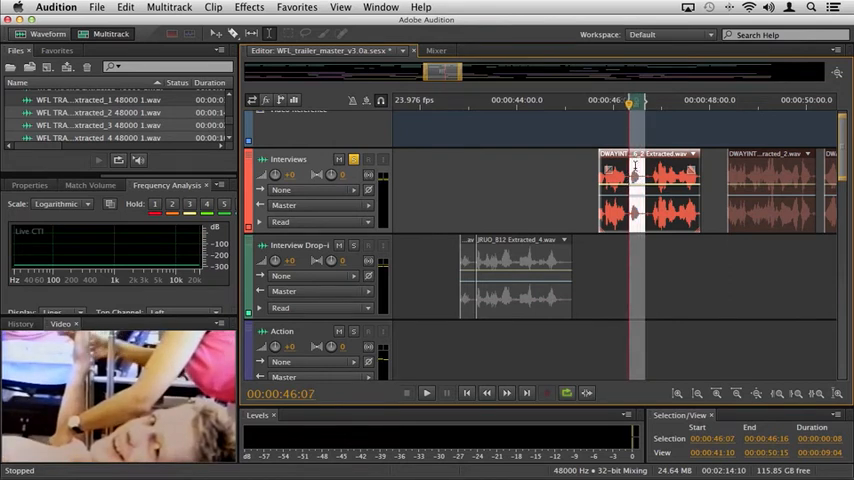
Step: Silence the interview audio in the selected range, then play from the first interview clip
right_click(635, 170)
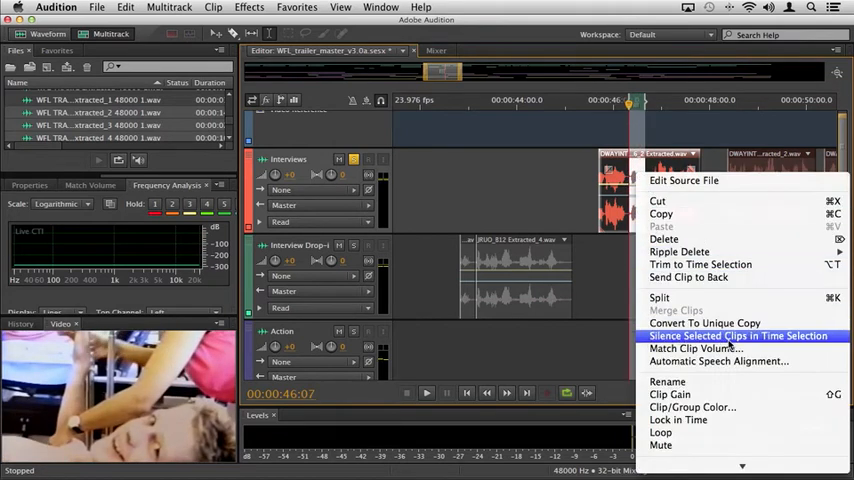
mouse_move(793, 343)
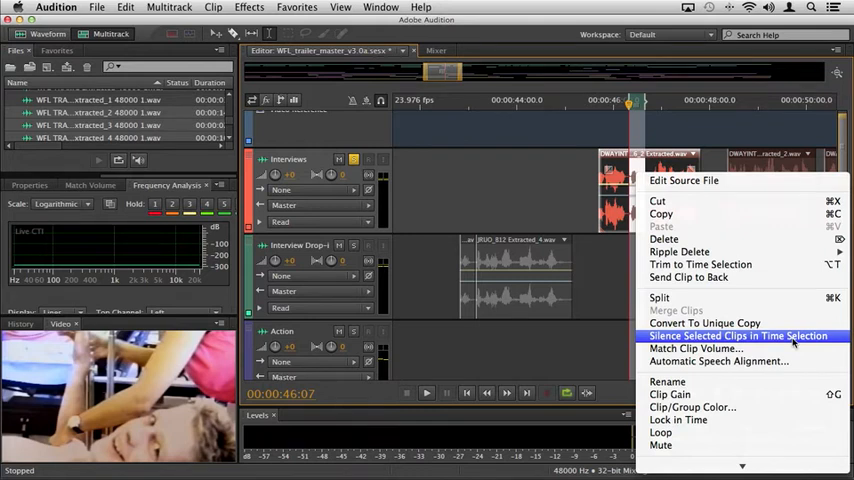
click(740, 335)
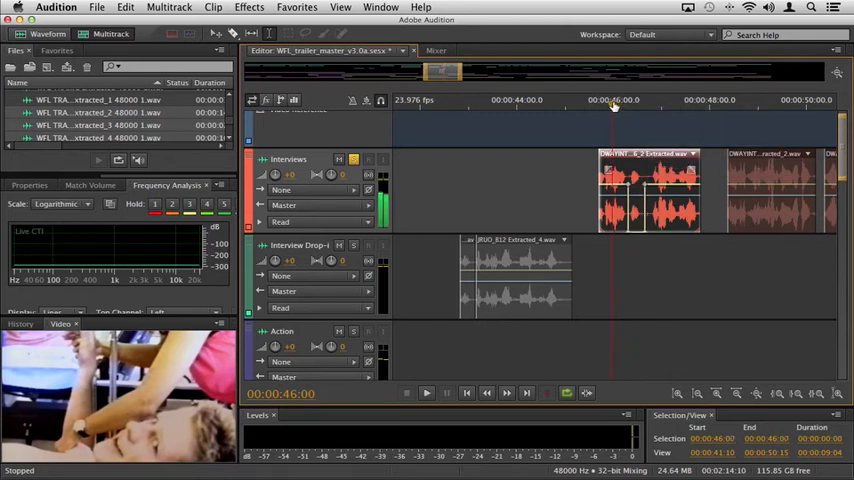
click(426, 392)
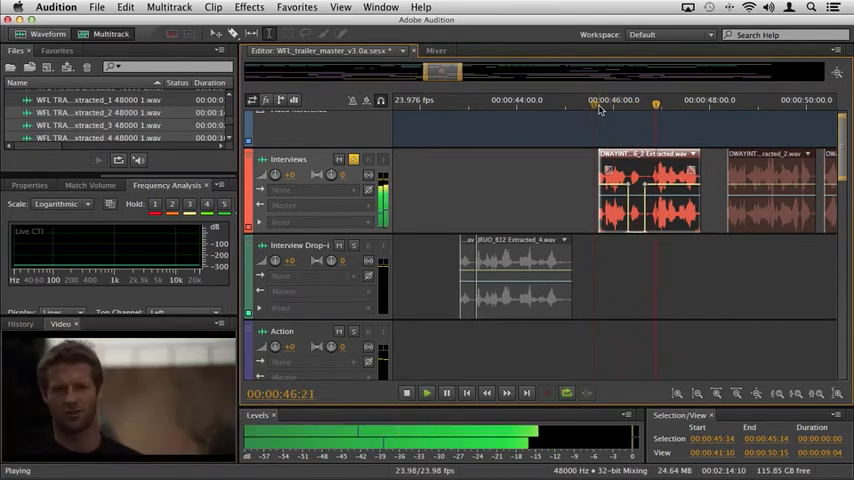
click(406, 392)
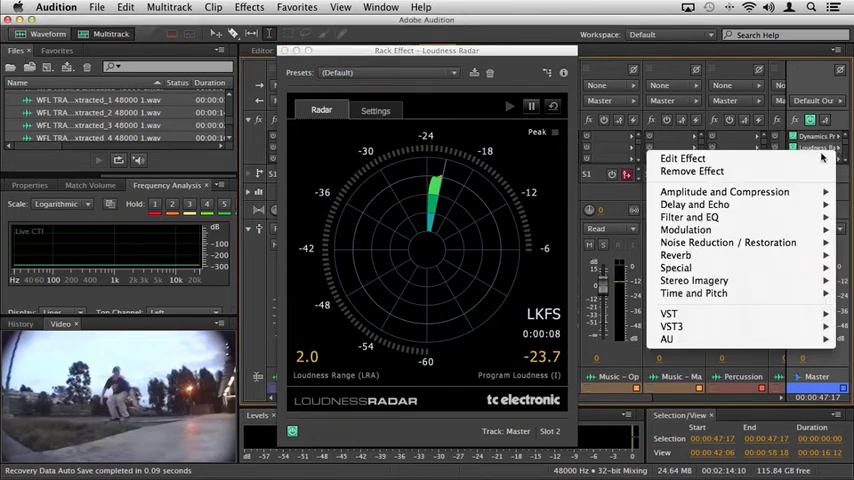
mouse_move(676, 267)
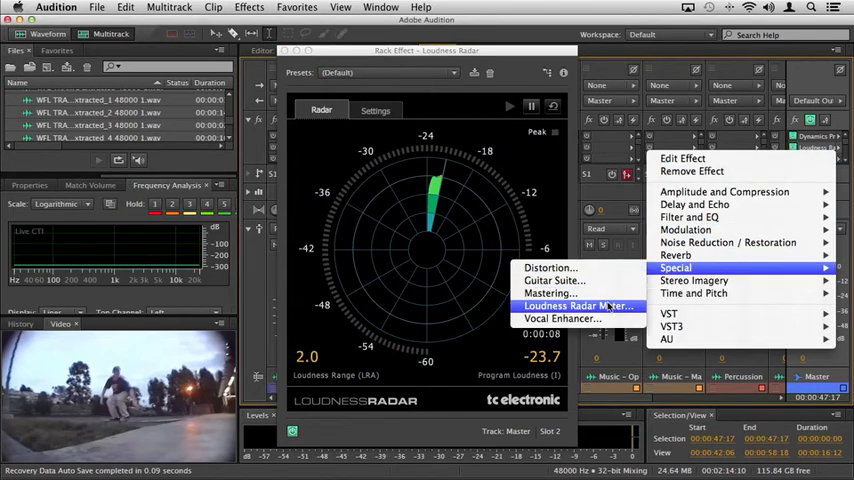
Step: Insert Loudness Radar Meter into the Master track's second effect slot
click(577, 305)
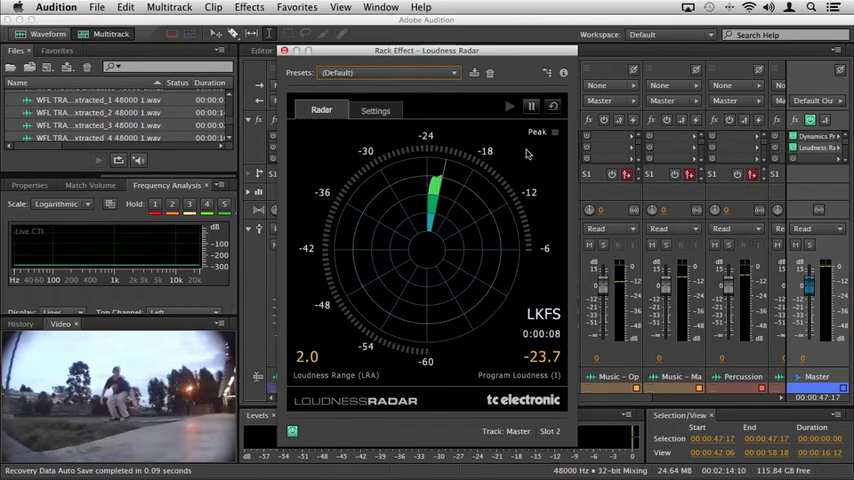
Step: Play the session until Loudness Radar reads -24.2 LKFS, then view its Settings tab
click(509, 106)
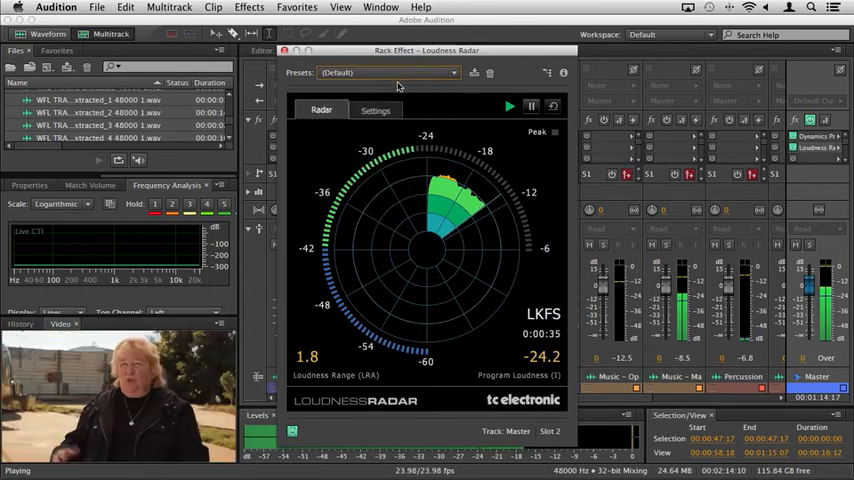
click(375, 110)
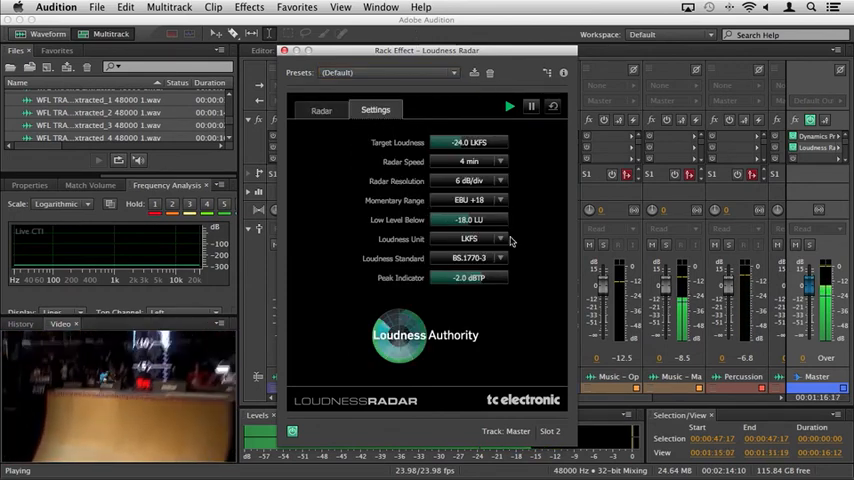
Step: Check the Radar readout (-24.3 LKFS, 2.0 range) and close the Loudness Radar window
click(470, 238)
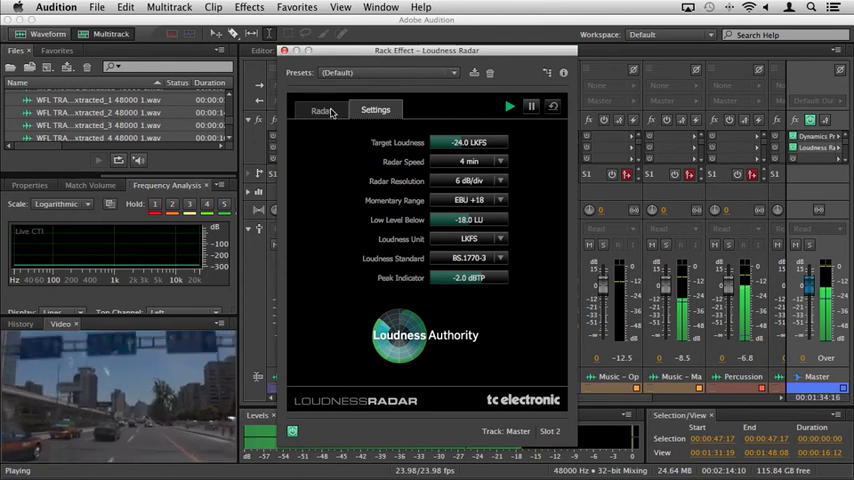
click(322, 110)
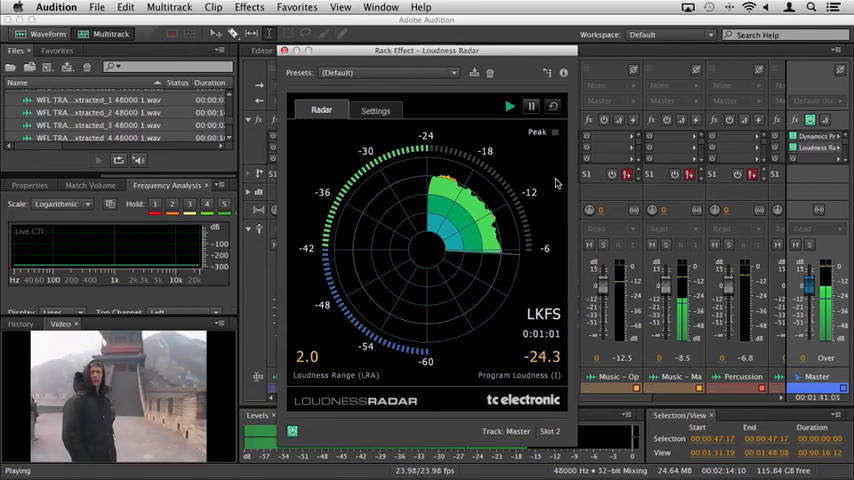
click(284, 51)
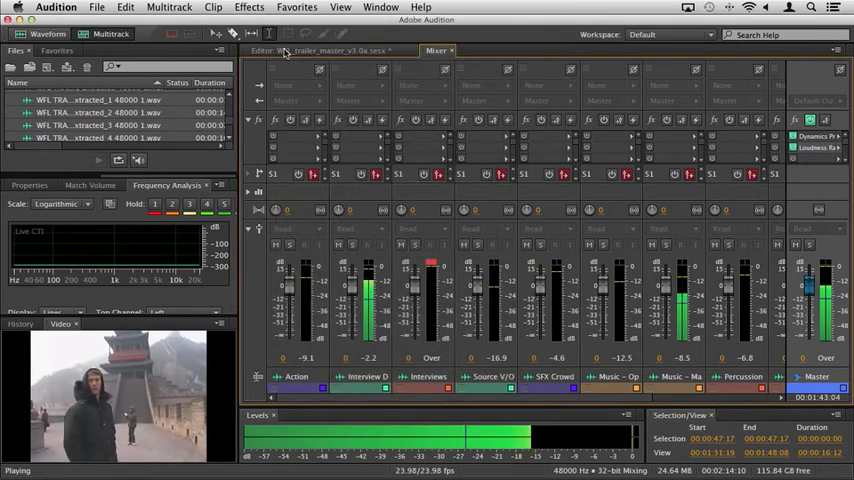